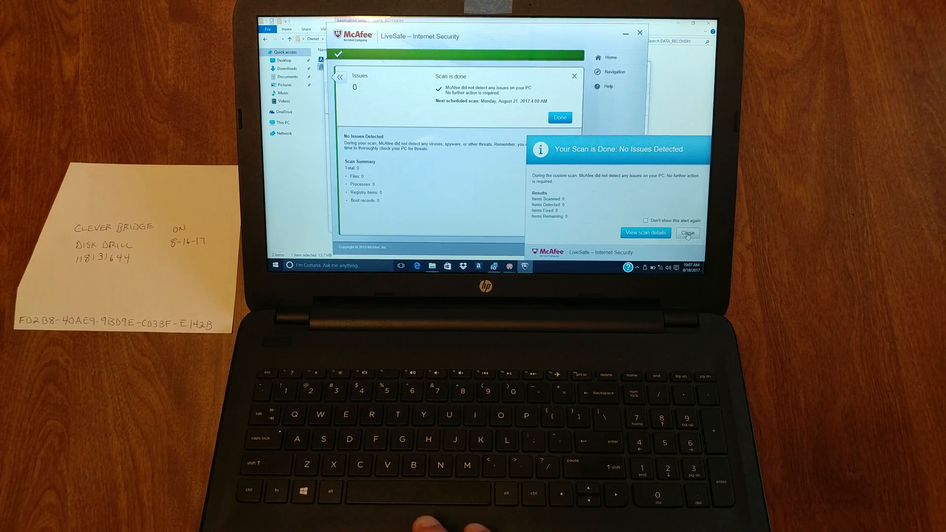
- Dismiss McAfee's 'Your Scan is Done' no-issues alert and close the scan results
{"action": "left_click", "coordinate": [686, 233]}
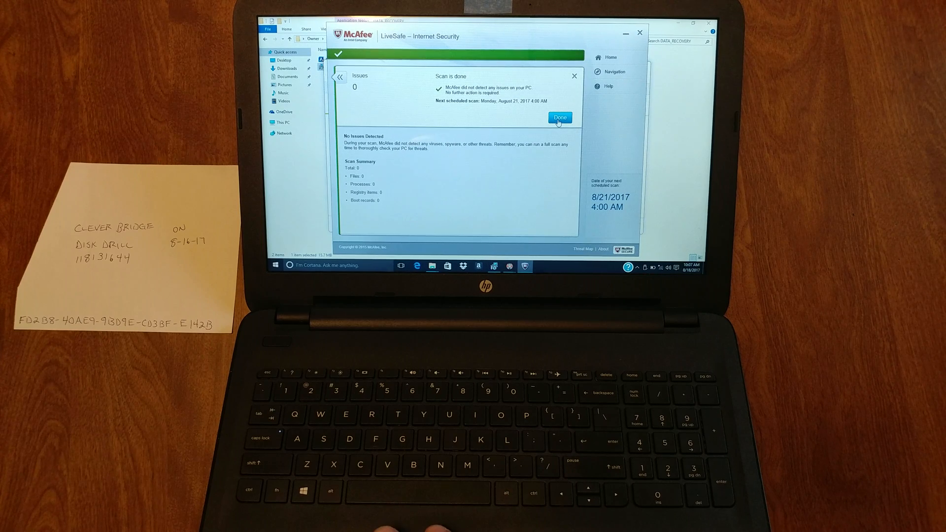
{"action": "left_click", "coordinate": [558, 118]}
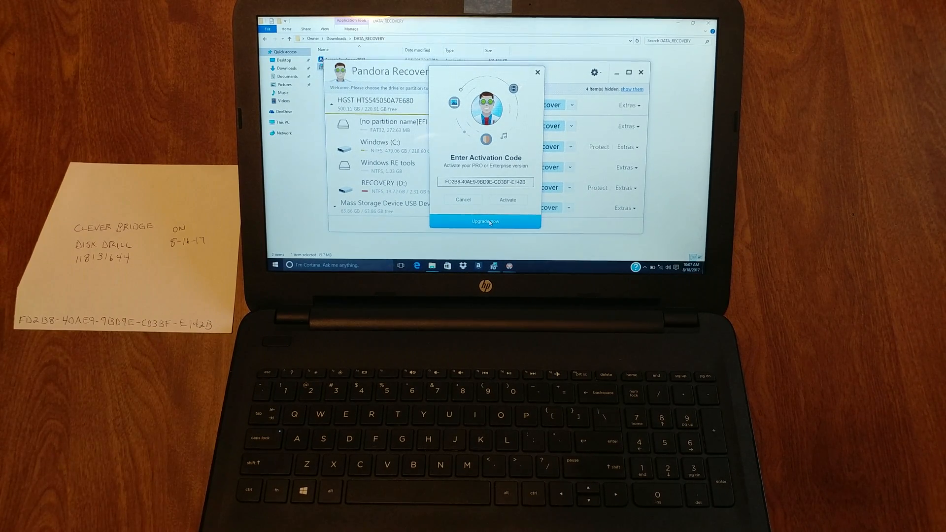
- Submit the Pandora Recovery activation code, then postpone activation after the server is unreachable
{"action": "left_click", "coordinate": [507, 200]}
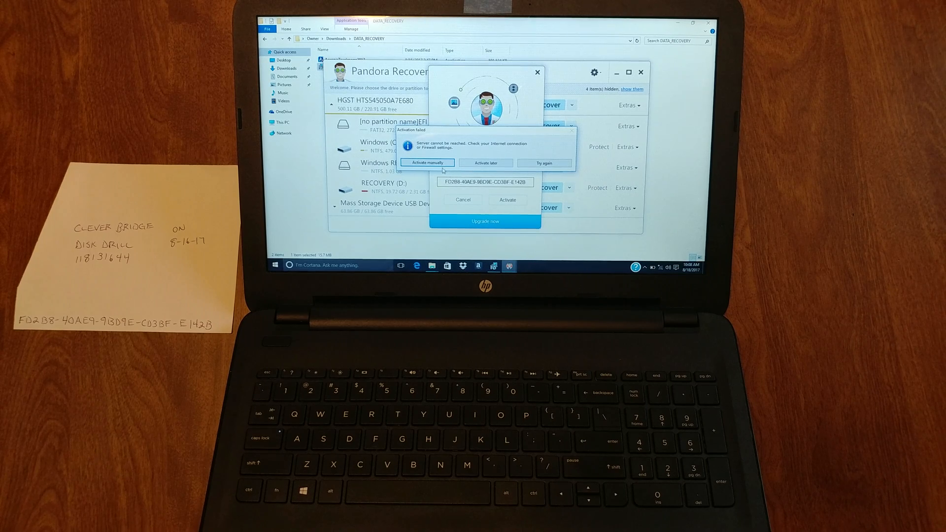
{"action": "left_click", "coordinate": [425, 162]}
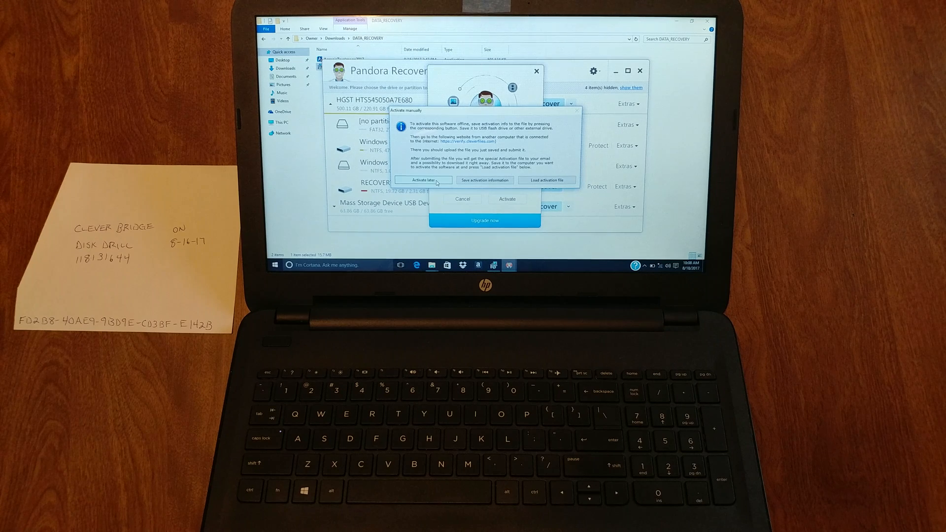
{"action": "left_click", "coordinate": [423, 180]}
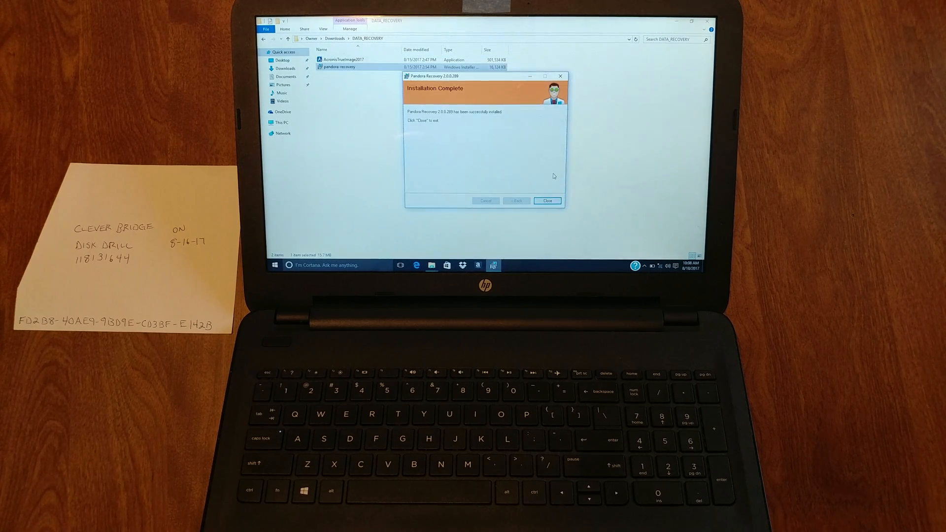
- Close the installer, go to Captures > Video > mp4, and launch a recovered video
{"action": "left_click", "coordinate": [546, 200]}
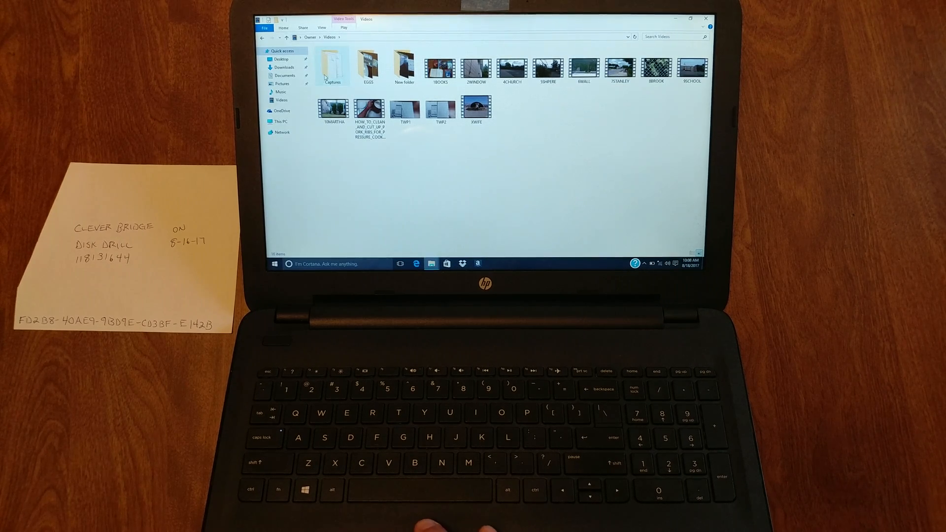
{"action": "double_click", "coordinate": [332, 63]}
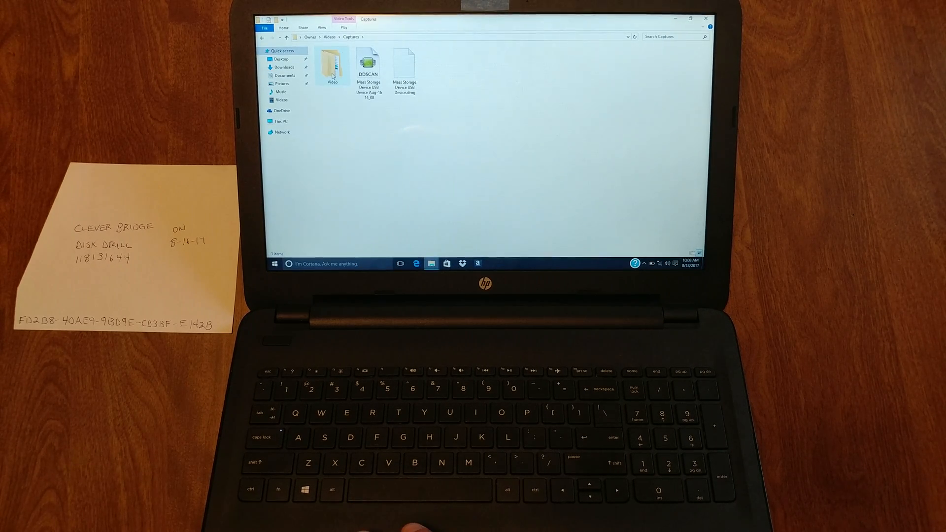
{"action": "double_click", "coordinate": [332, 64]}
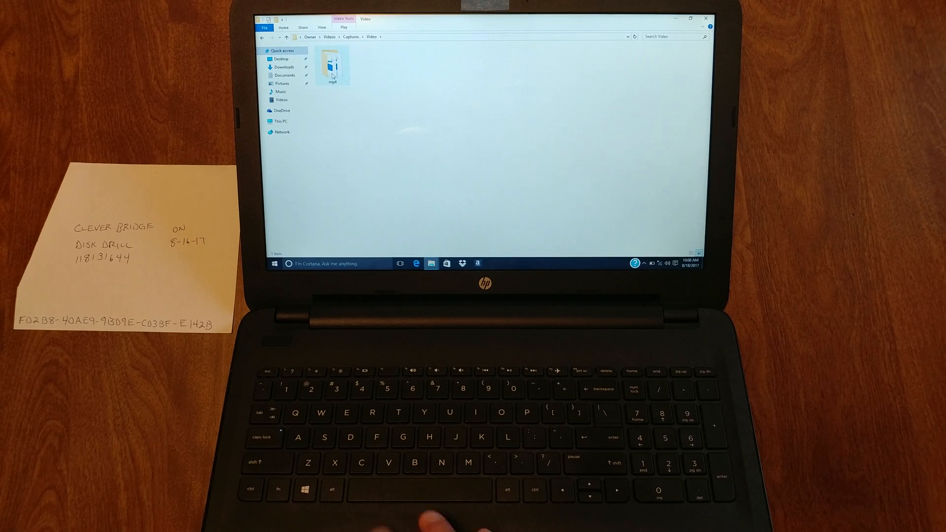
{"action": "left_click", "coordinate": [333, 65]}
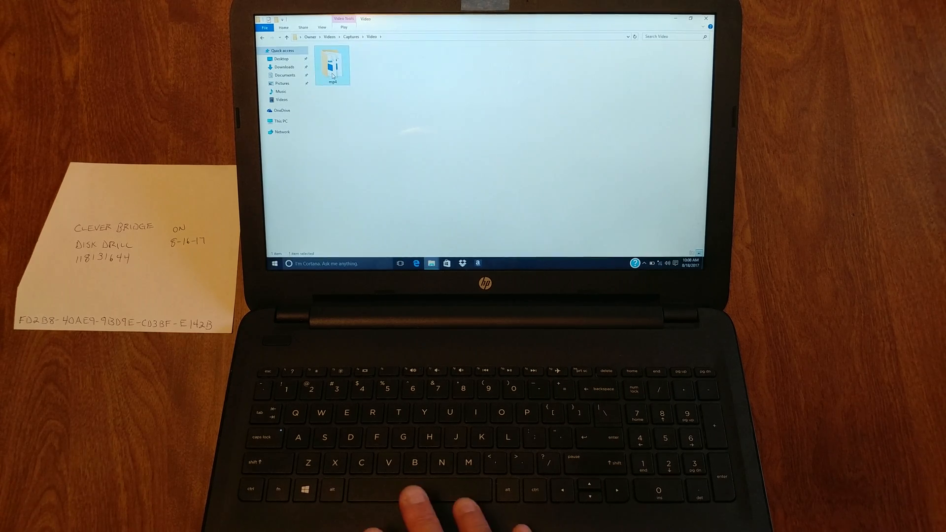
{"action": "double_click", "coordinate": [331, 63]}
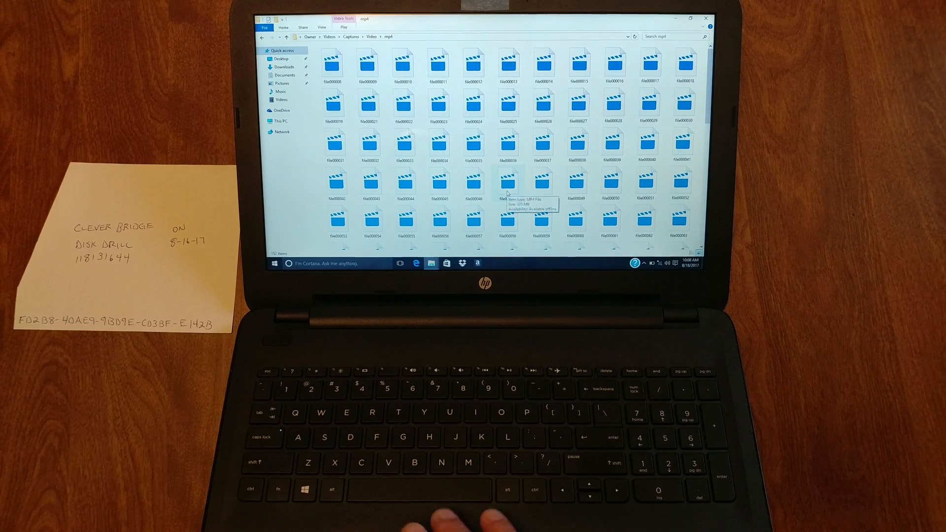
{"action": "left_click", "coordinate": [508, 181]}
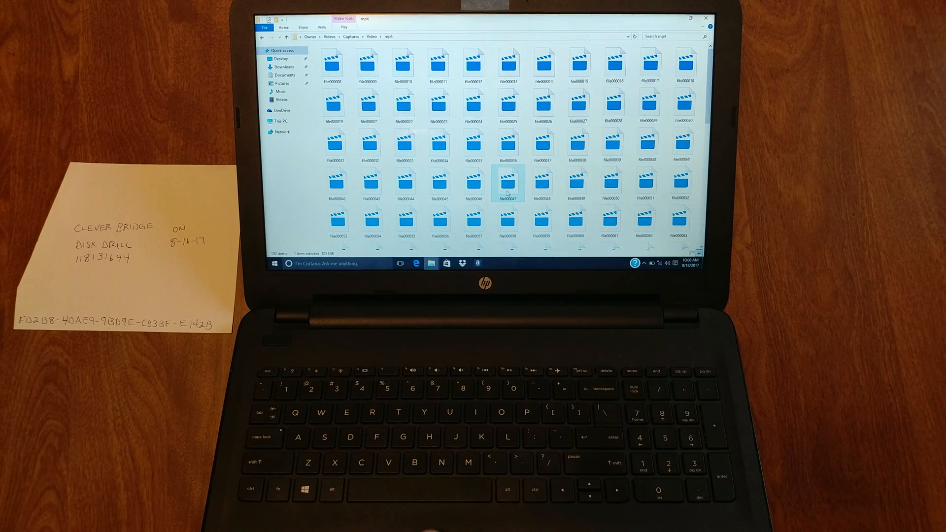
{"action": "double_click", "coordinate": [508, 180]}
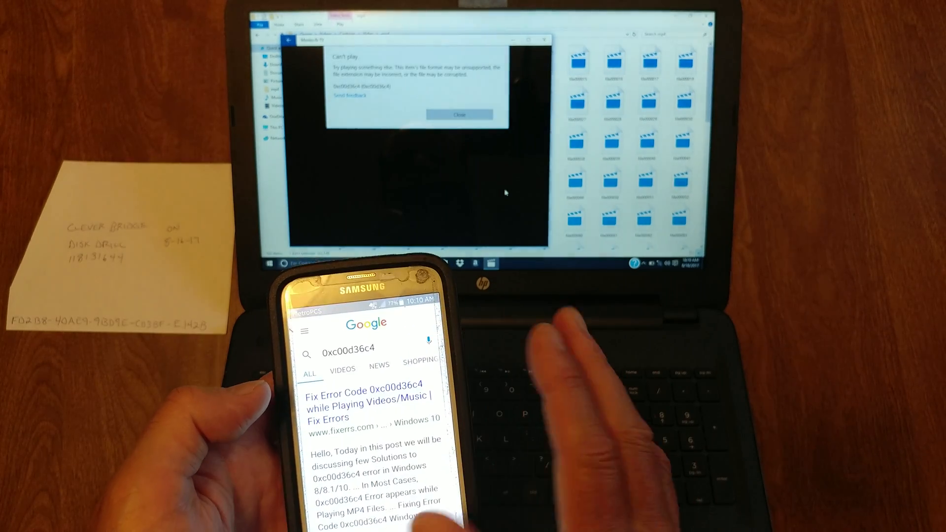
- Read an online fix article for Movies & TV error 0xc00d36c4
{"action": "left_click", "coordinate": [366, 401]}
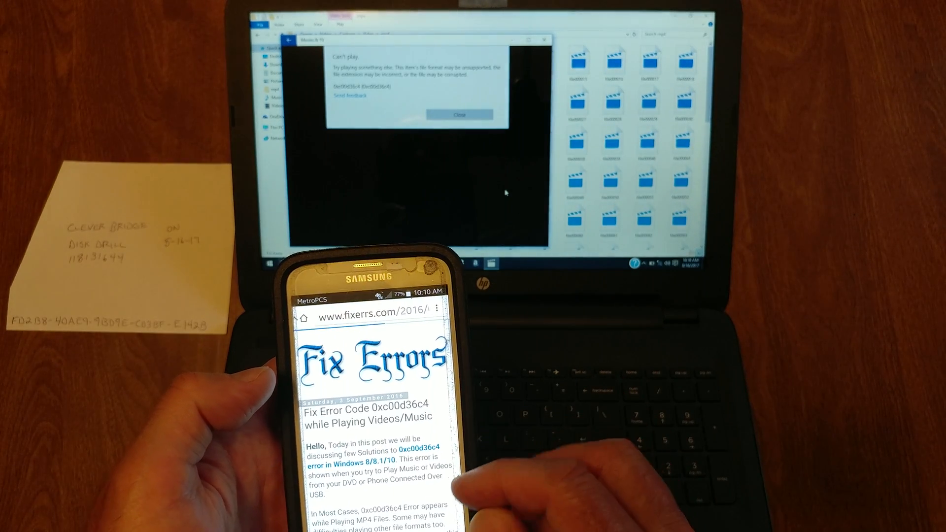
{"action": "scroll", "scroll_direction": "down", "scroll_amount": 3}
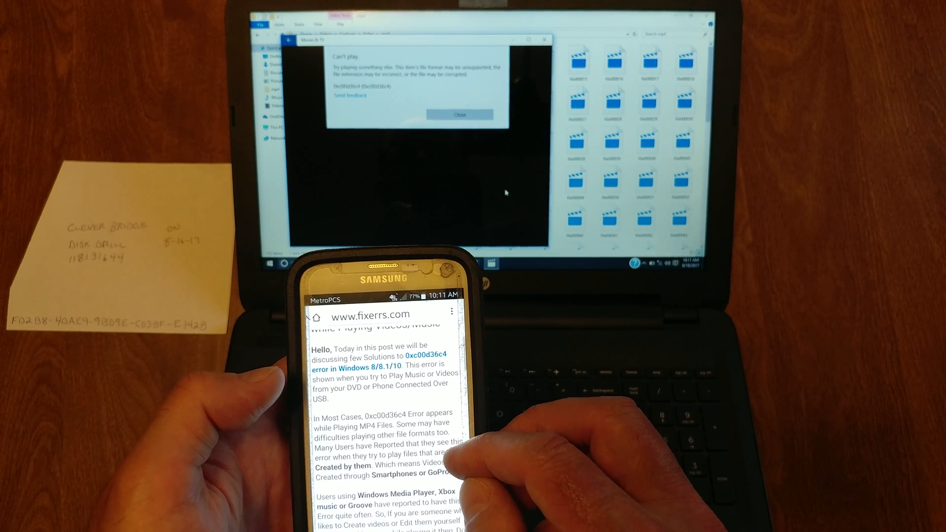
{"action": "scroll", "scroll_direction": "down", "scroll_amount": 3}
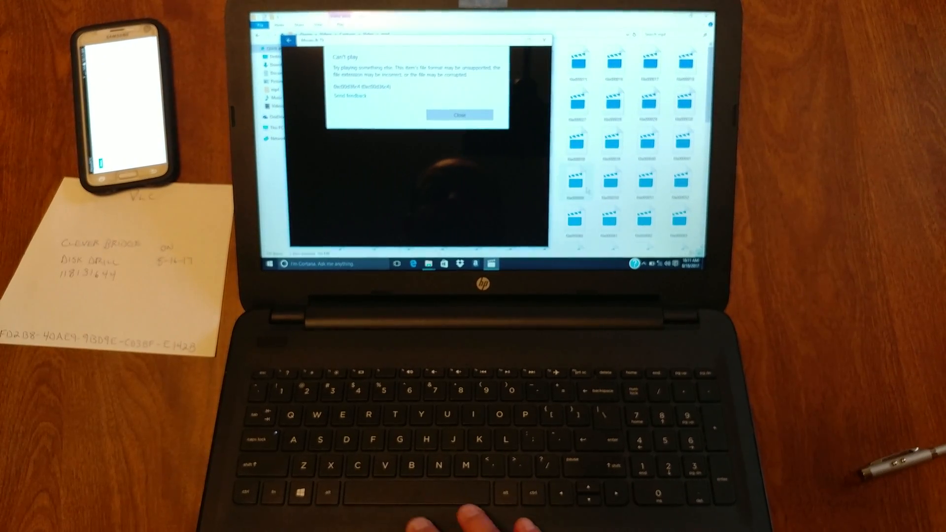
- Dismiss the can't-play error and list the apps that can open the recovered video
{"action": "left_click", "coordinate": [459, 115]}
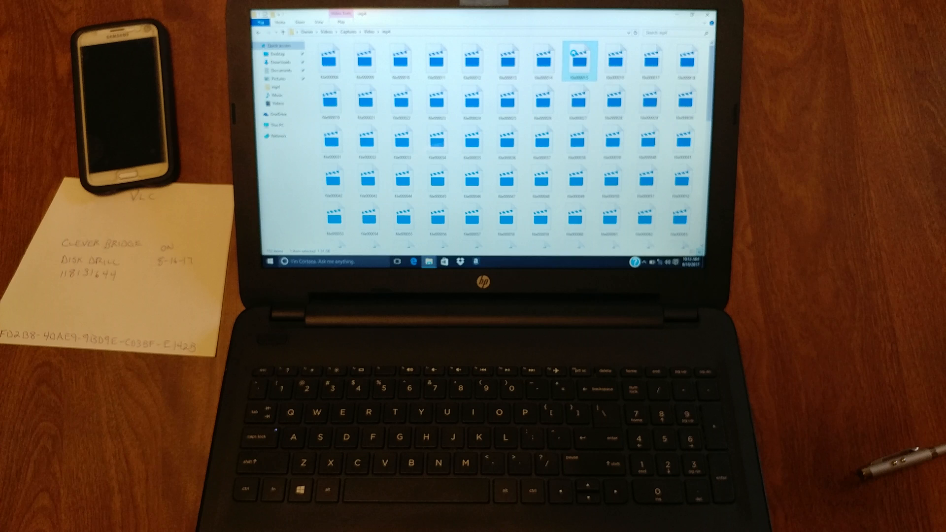
{"action": "right_click", "coordinate": [577, 58]}
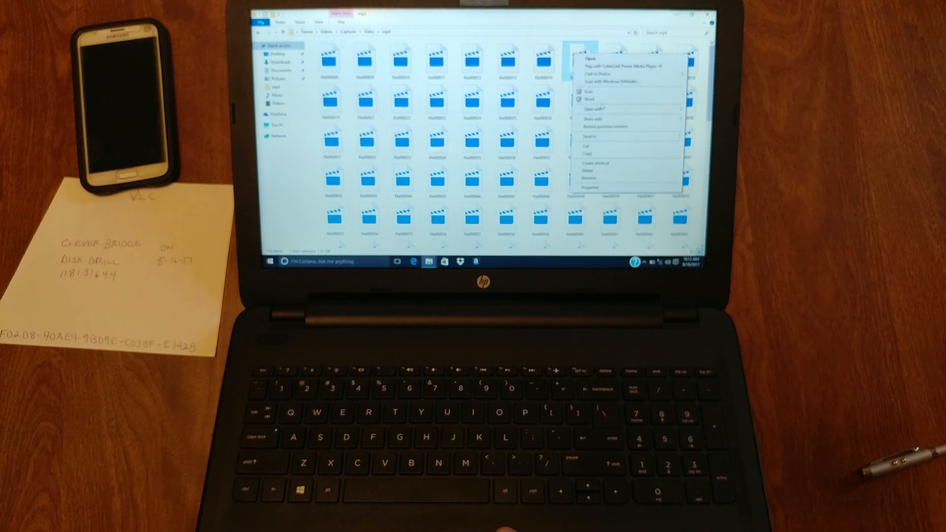
{"action": "left_click", "coordinate": [595, 109]}
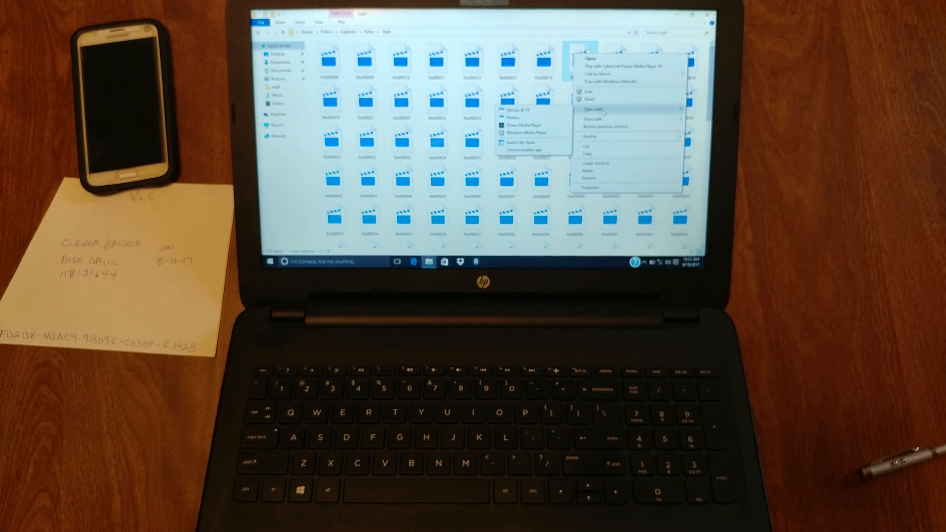
{"action": "mouse_move", "coordinate": [527, 125]}
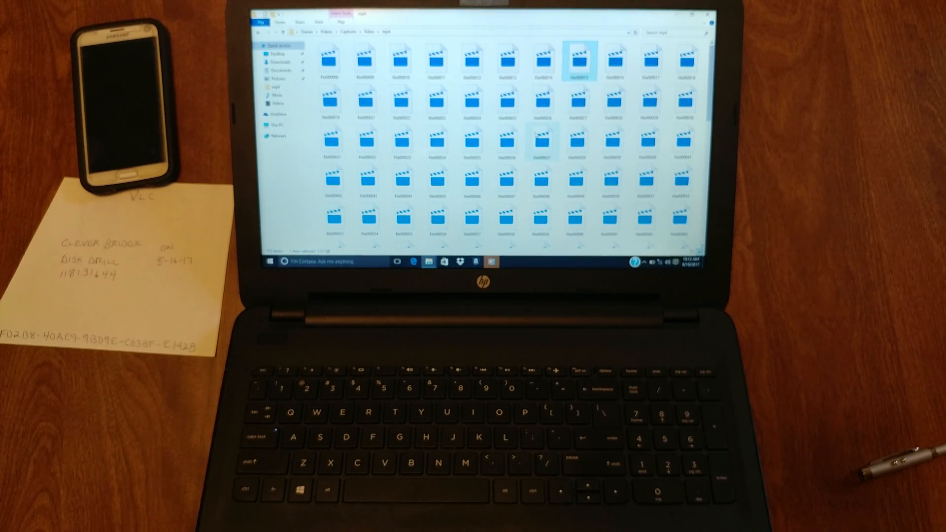
{"action": "mouse_move", "coordinate": [543, 140]}
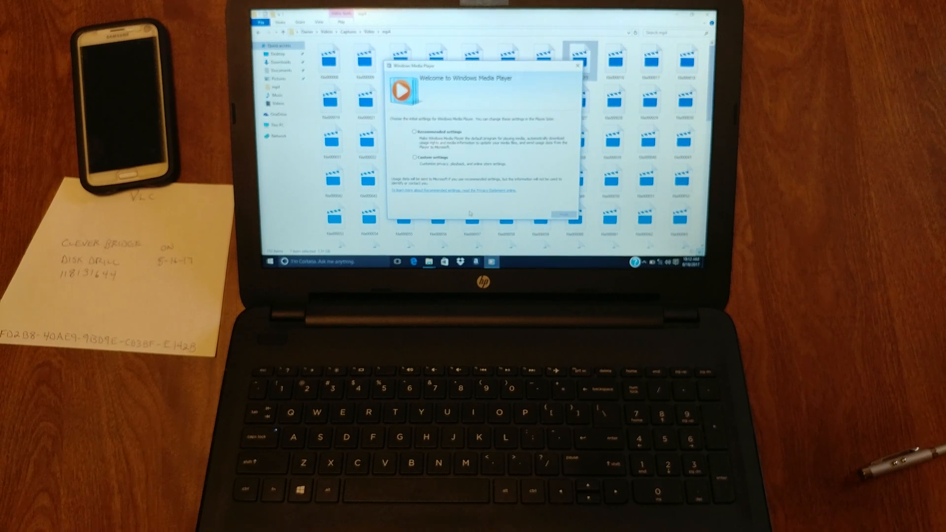
- Set up Windows Media Player with recommended settings, try the MP4, and close it after the error
{"action": "left_click", "coordinate": [414, 132]}
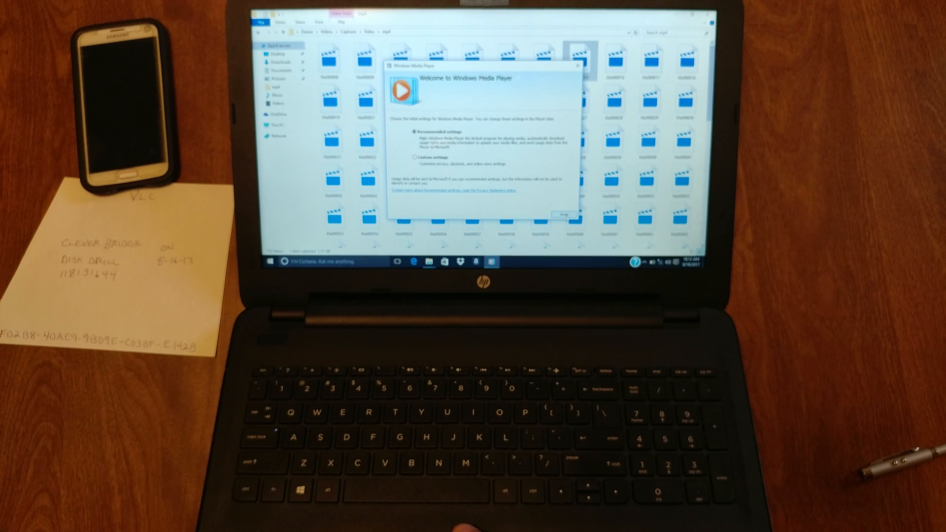
{"action": "left_click", "coordinate": [562, 215]}
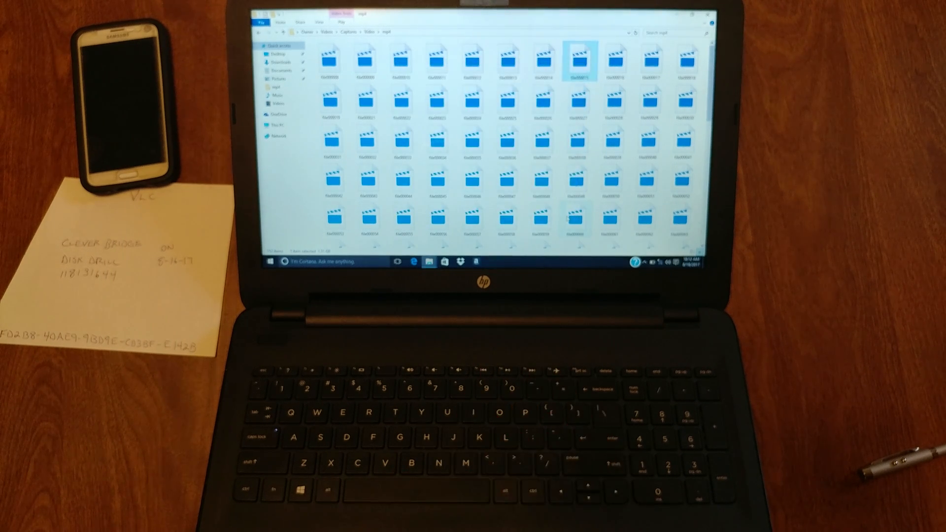
{"action": "double_click", "coordinate": [580, 57]}
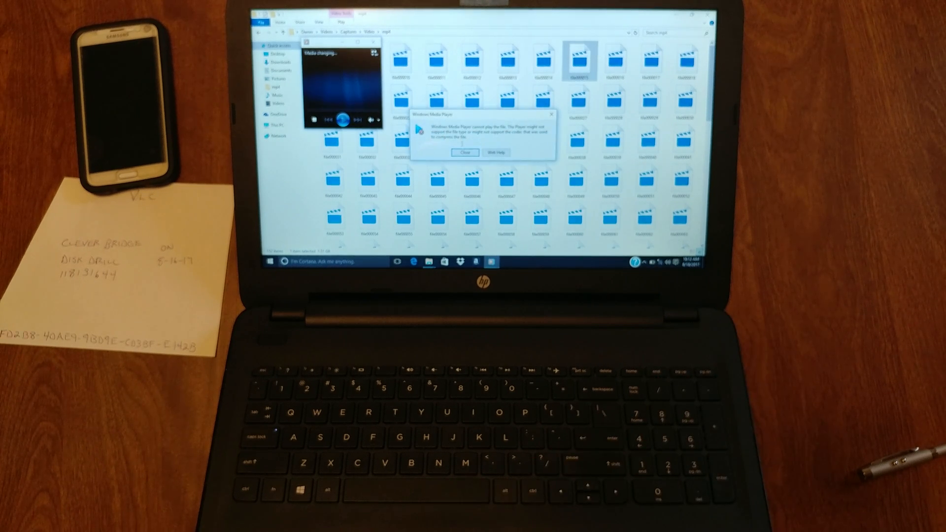
{"action": "left_click", "coordinate": [464, 152]}
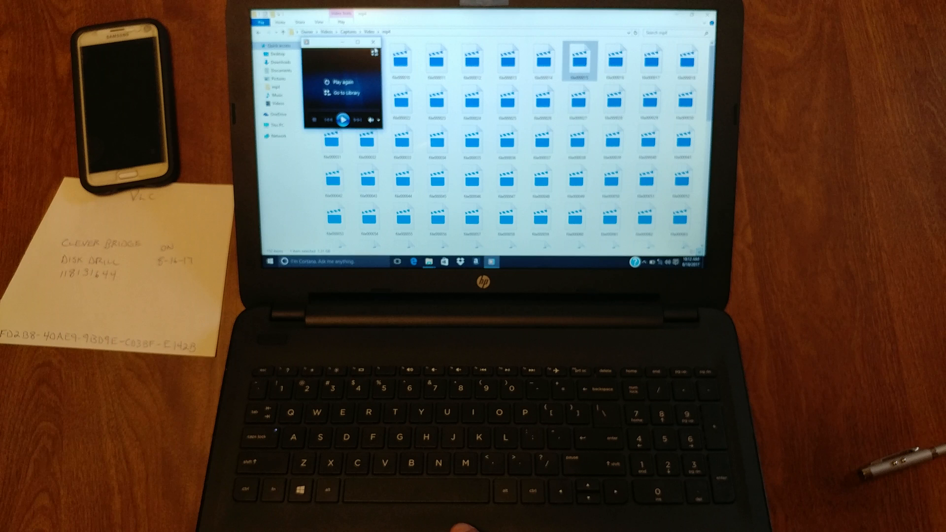
{"action": "left_click", "coordinate": [375, 41]}
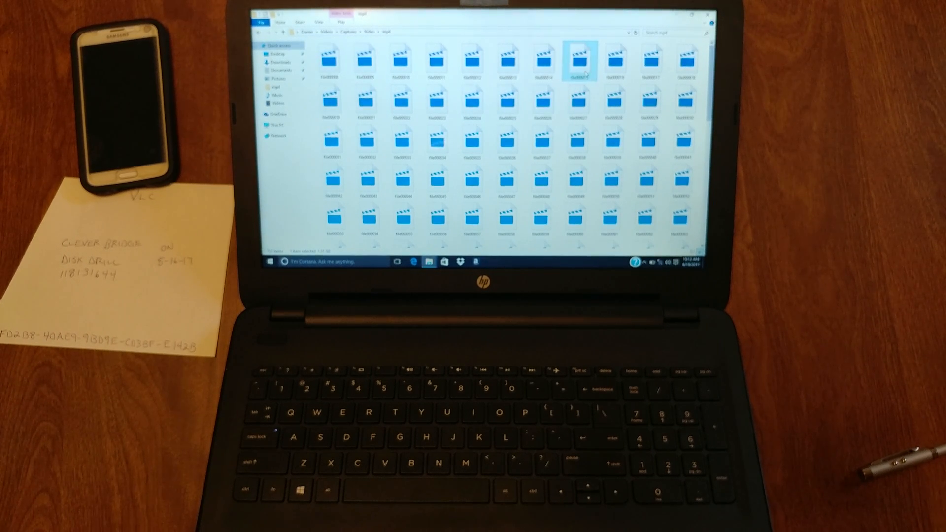
- Open the clip with another player, but decline CyberLink's license agreement
{"action": "right_click", "coordinate": [581, 59]}
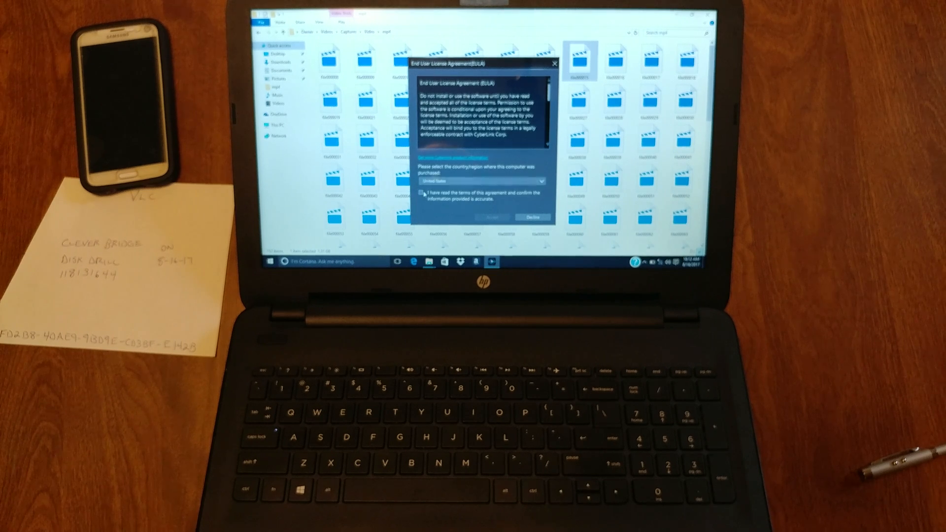
{"action": "left_click", "coordinate": [421, 193]}
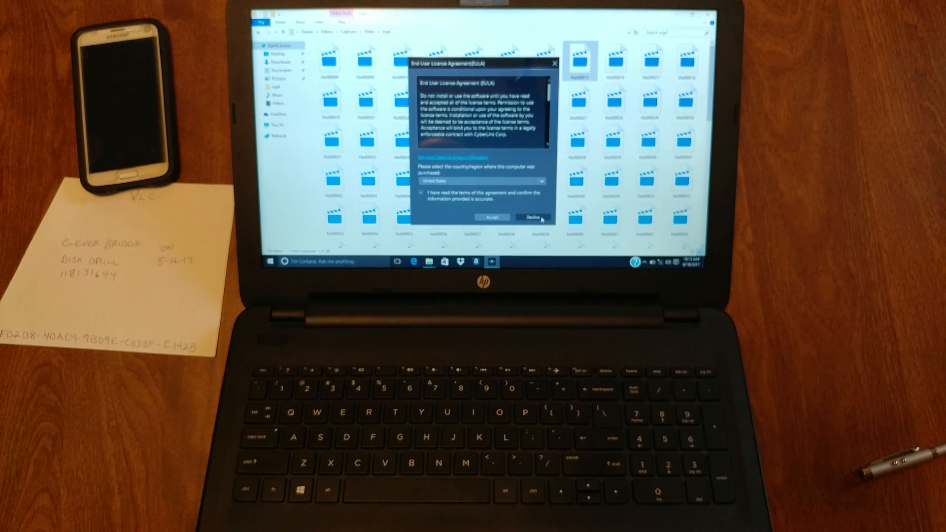
{"action": "left_click", "coordinate": [532, 217]}
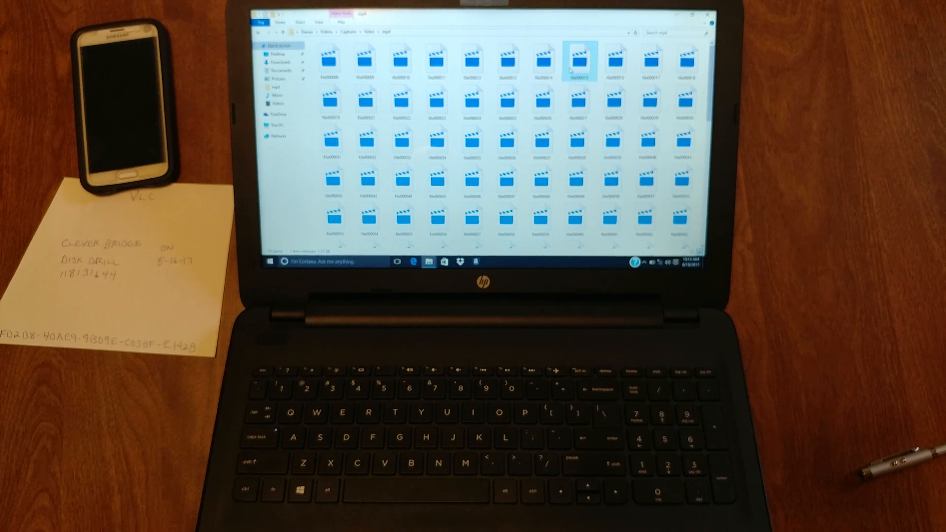
- Reopen the clip, accept the license, complete the welcome setup, then dismiss the unsupported-format error and close the player
{"action": "right_click", "coordinate": [580, 59]}
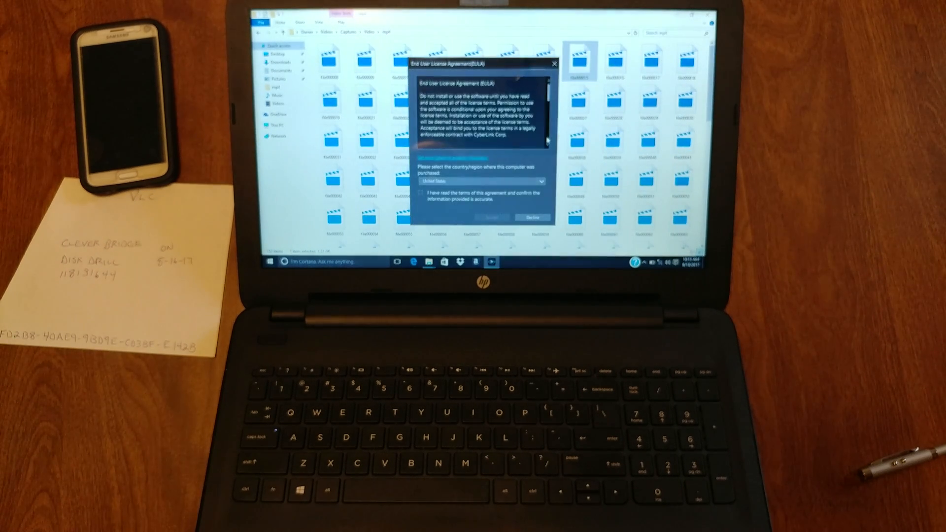
{"action": "left_click", "coordinate": [420, 194]}
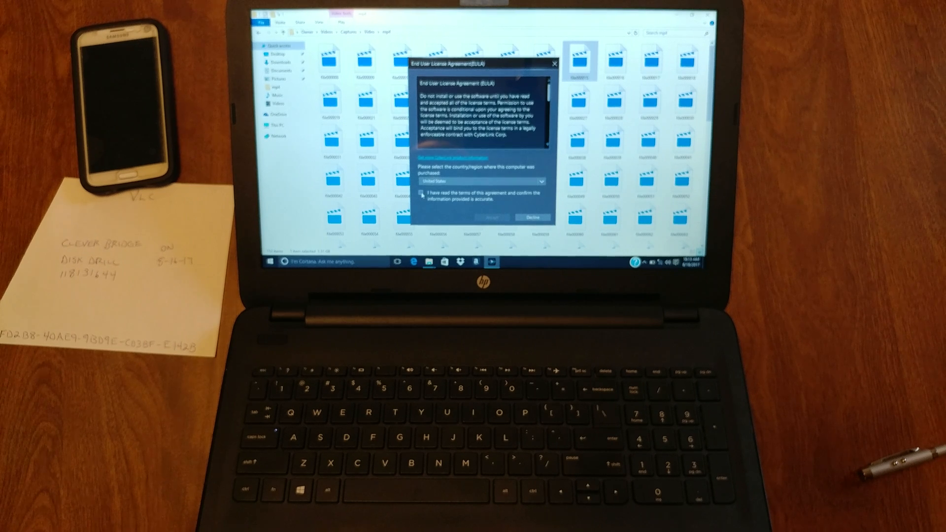
{"action": "left_click", "coordinate": [420, 193]}
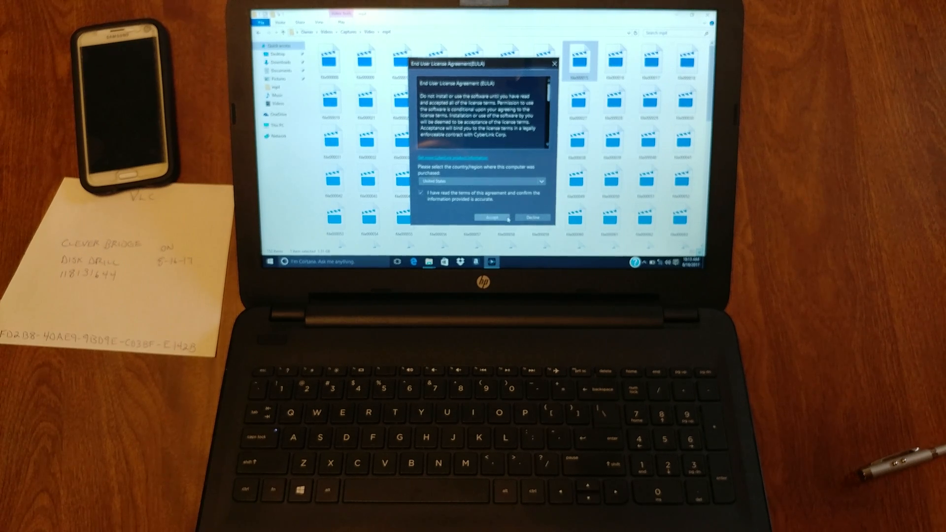
{"action": "left_click", "coordinate": [491, 218]}
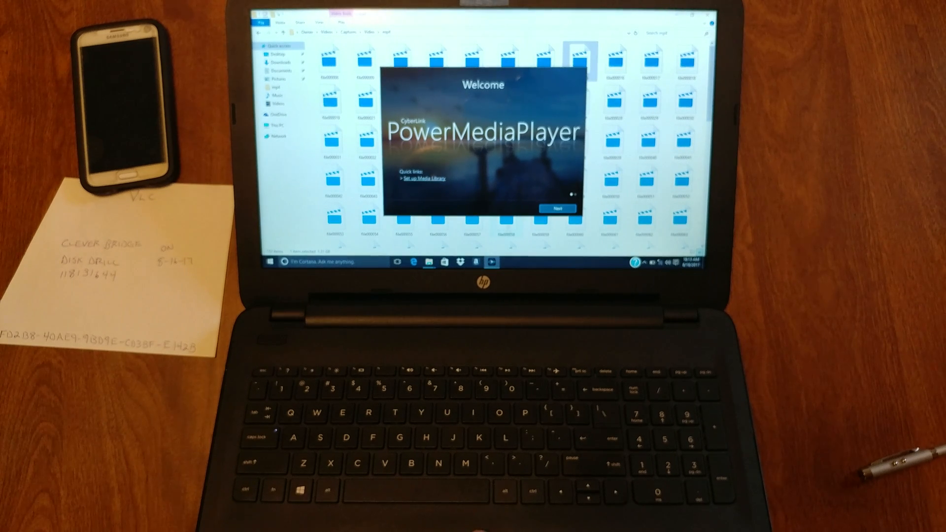
{"action": "left_click", "coordinate": [557, 207]}
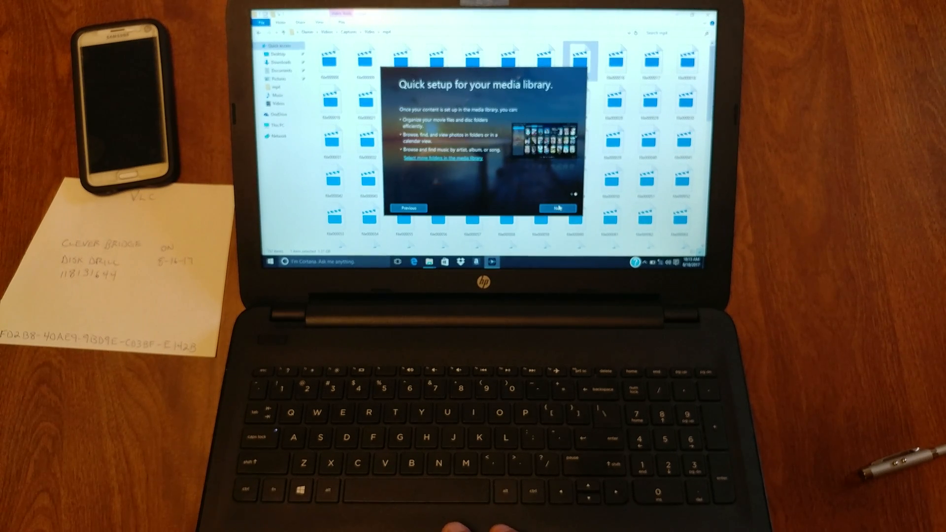
{"action": "left_click", "coordinate": [556, 208]}
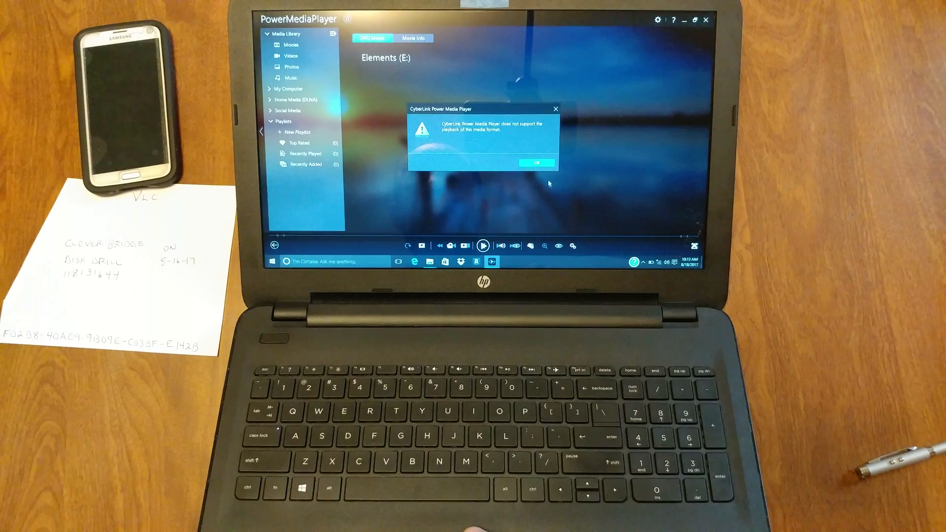
{"action": "left_click", "coordinate": [535, 163]}
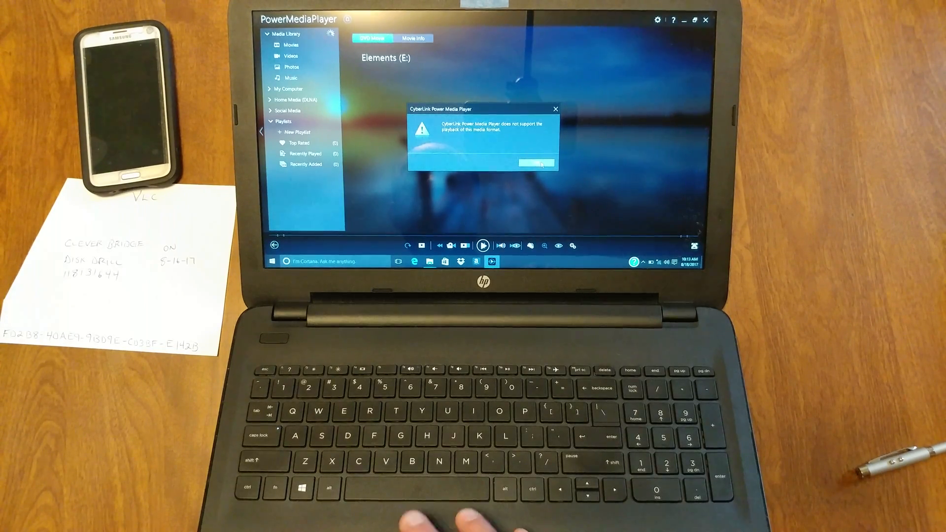
{"action": "left_click", "coordinate": [536, 164]}
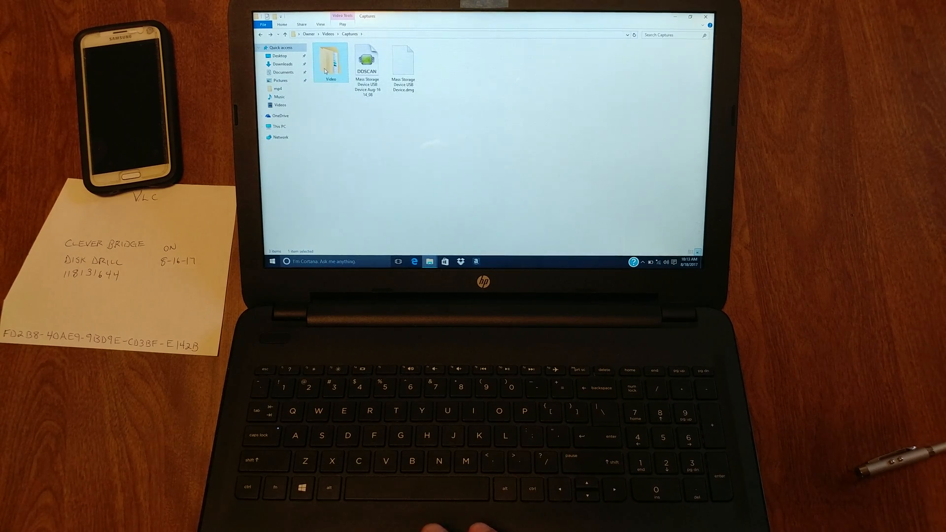
- Select all items in Captures and confirm permanent deletion
{"action": "key", "text": "ctrl+a"}
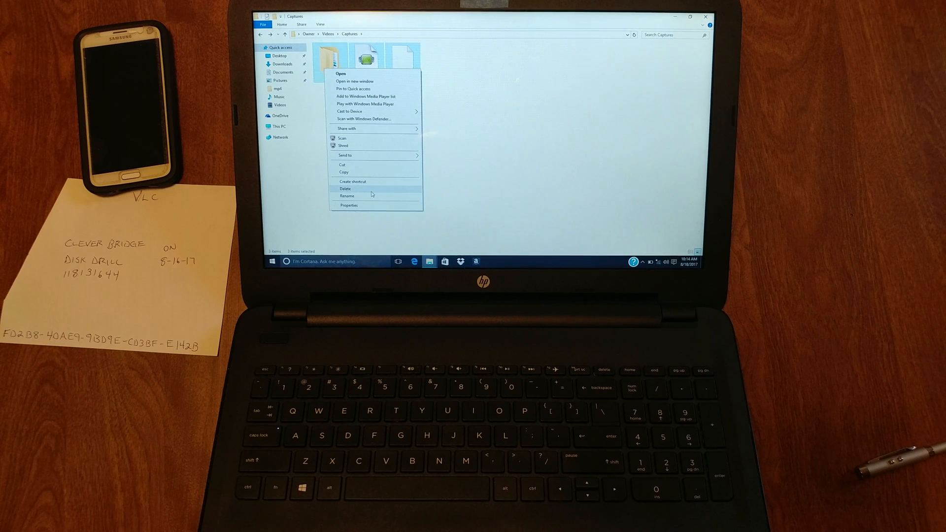
{"action": "left_click", "coordinate": [345, 189]}
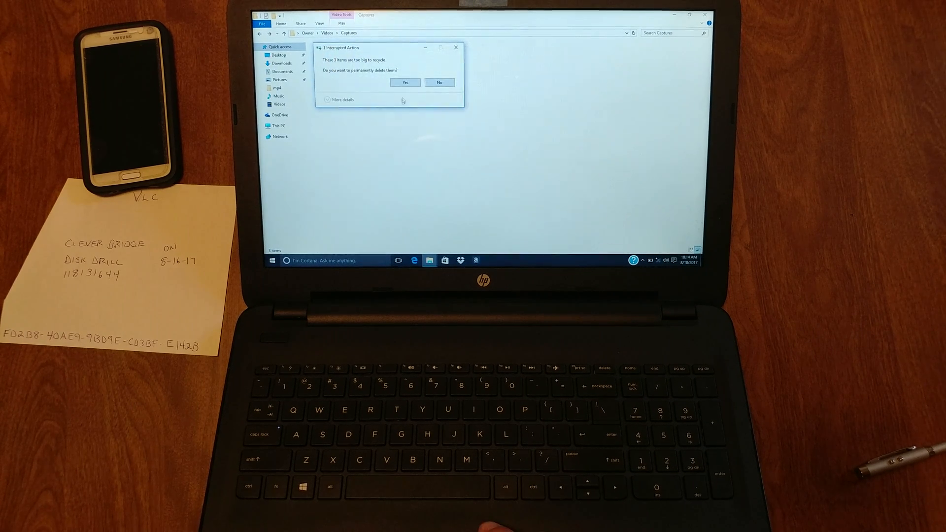
{"action": "left_click", "coordinate": [405, 82]}
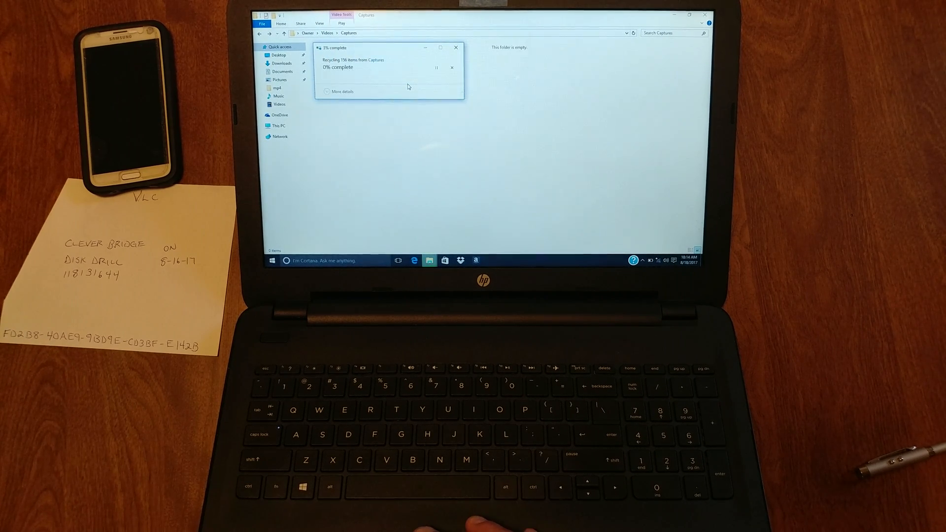